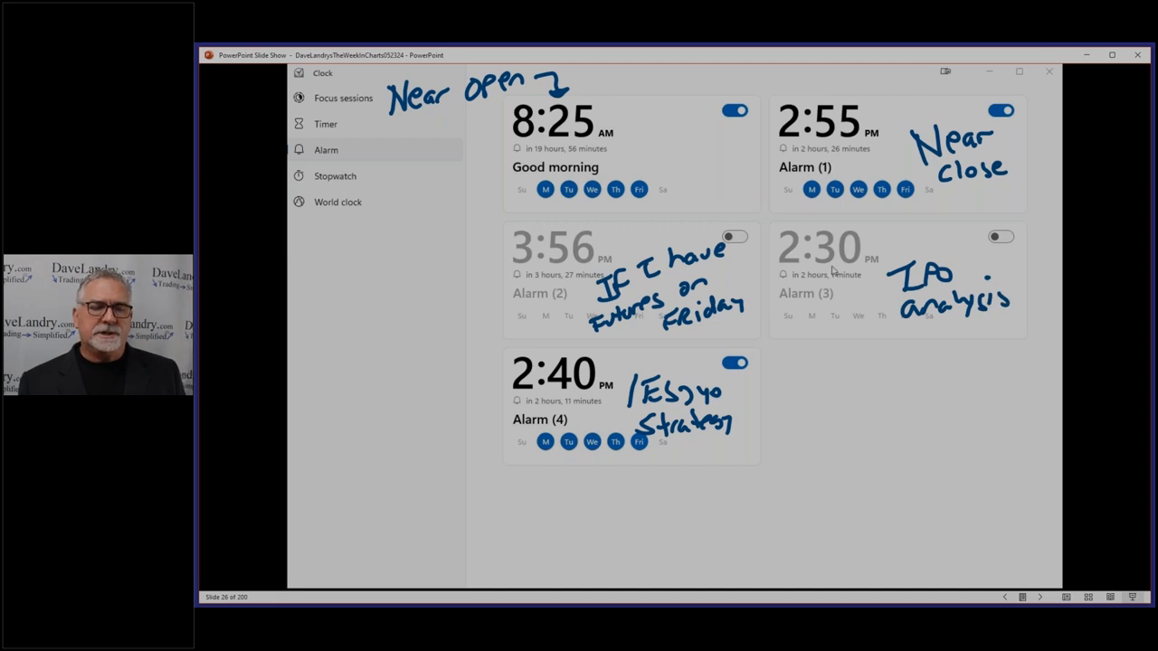
pyautogui.moveTo(615, 364)
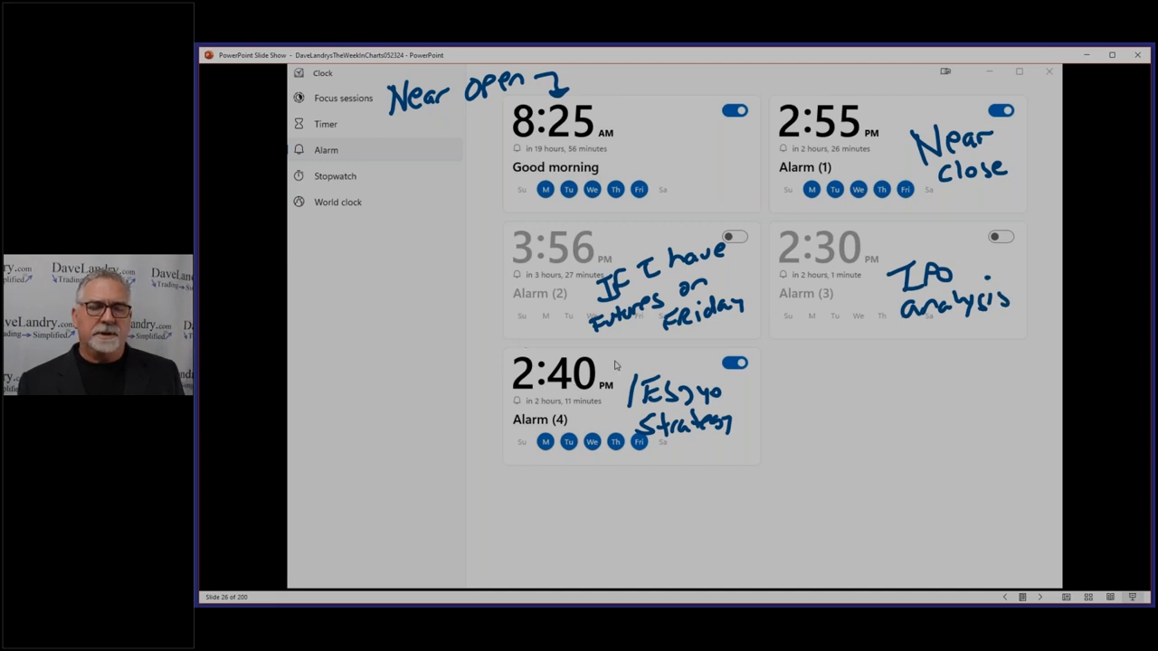
pyautogui.moveTo(834, 229)
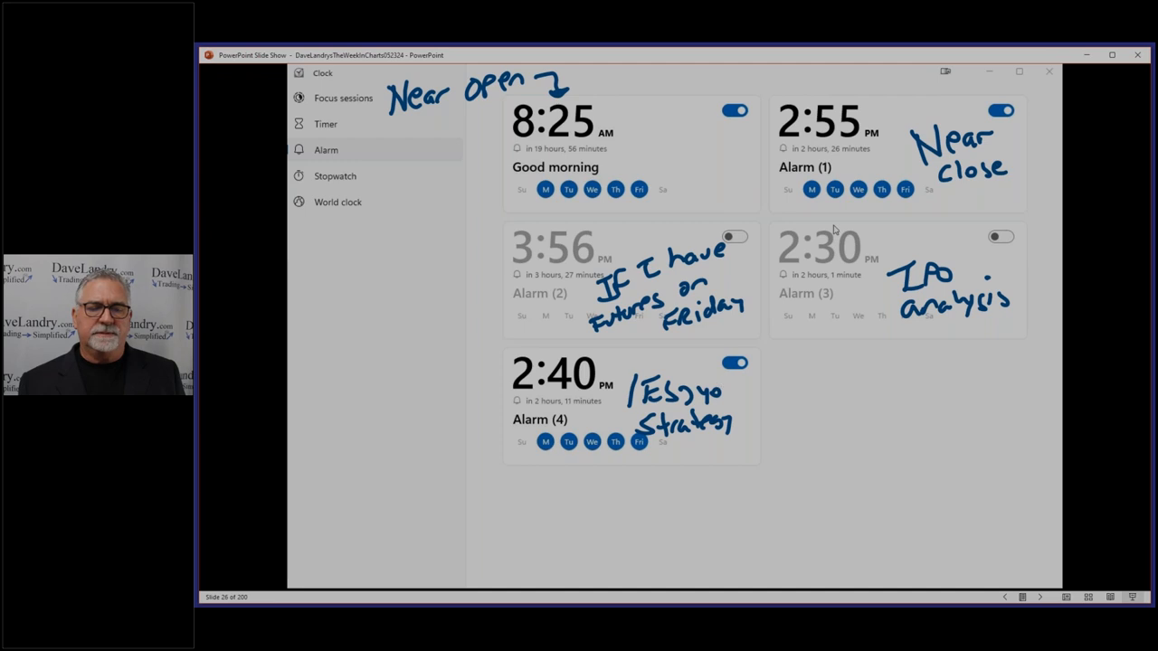
pyautogui.moveTo(835, 260)
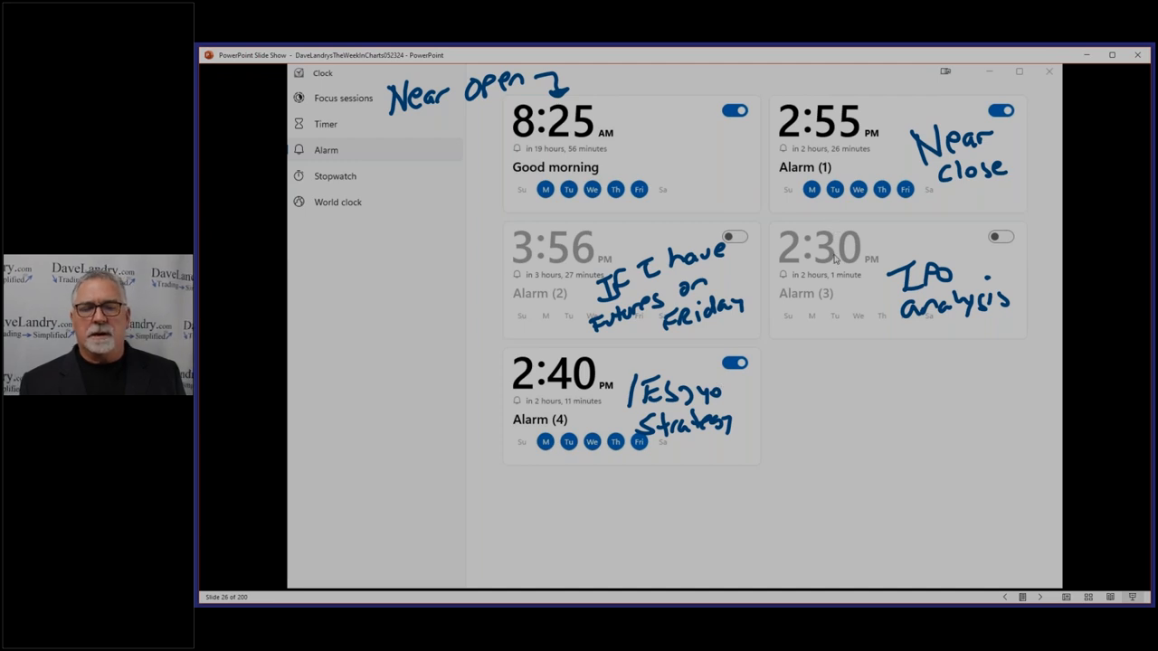
pyautogui.moveTo(857, 264)
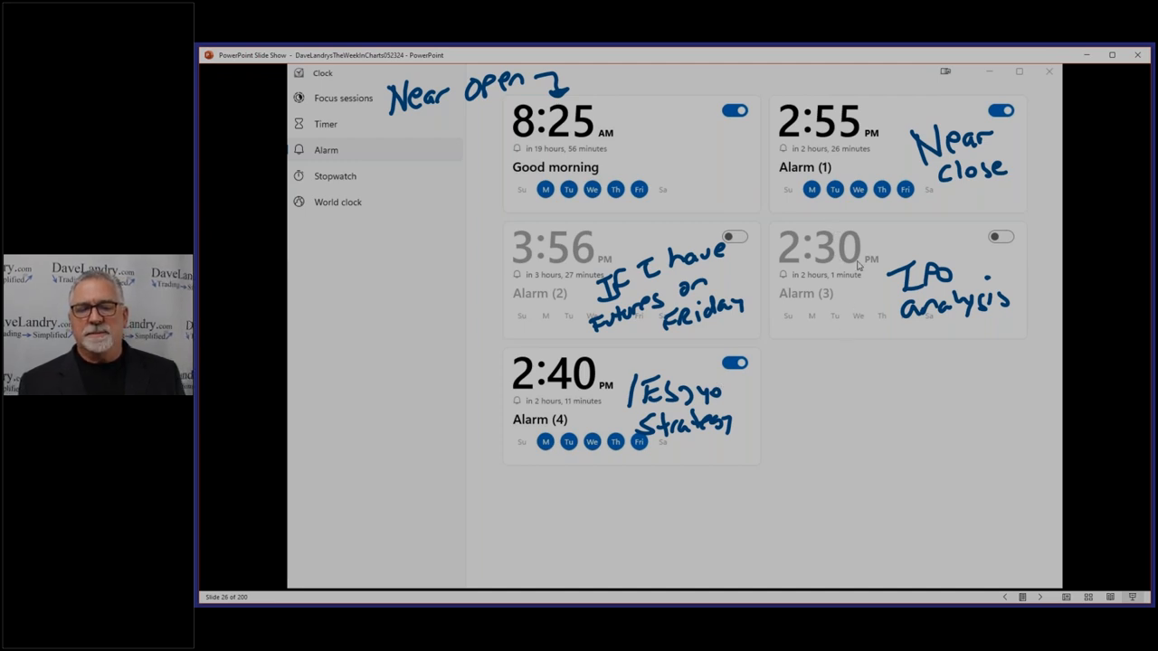
pyautogui.moveTo(856, 227)
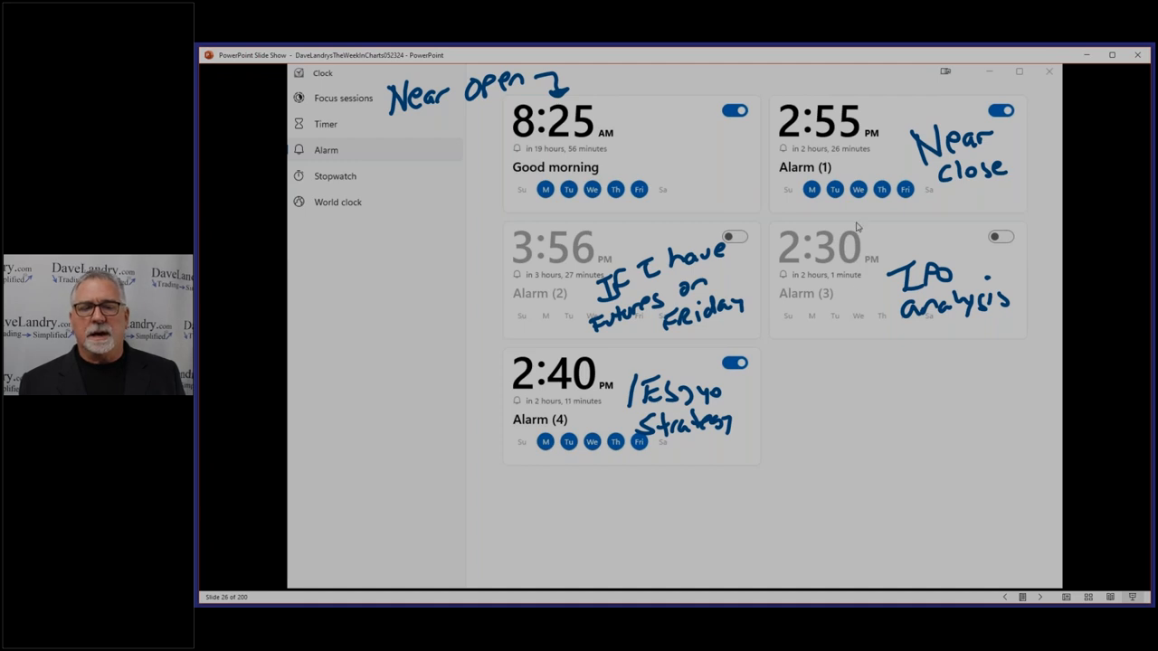
pyautogui.moveTo(839, 371)
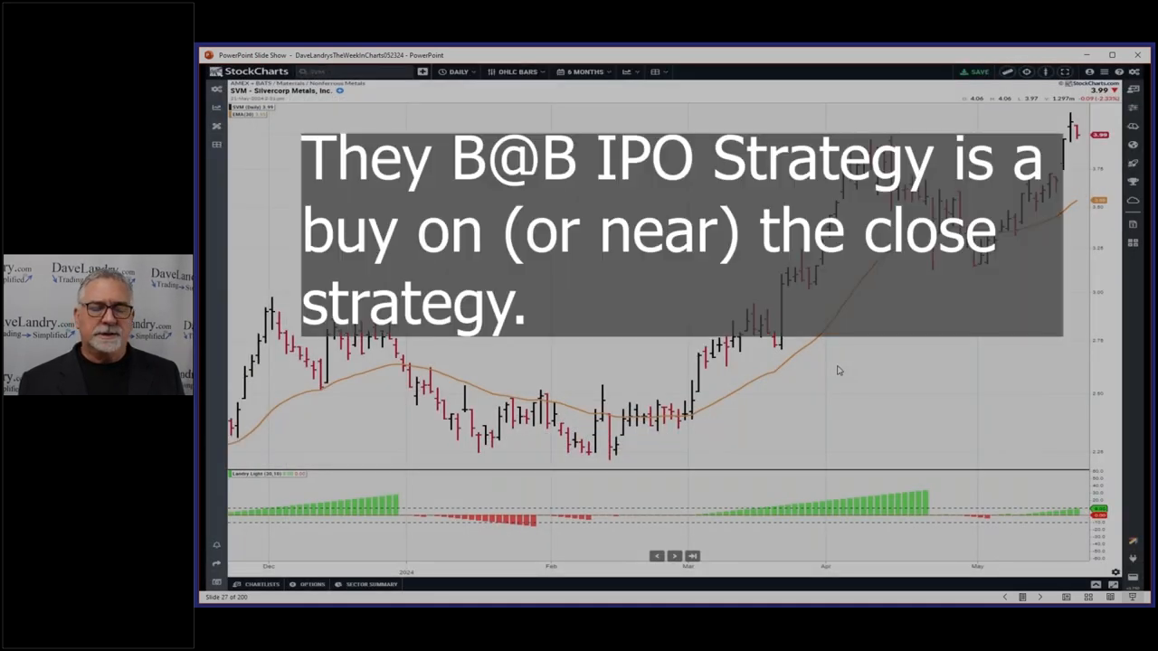
# - Ink a blue rising trend line across the price bars on the B@B IPO chart slide
pyautogui.moveTo(646, 466); pyautogui.dragTo(923, 290)
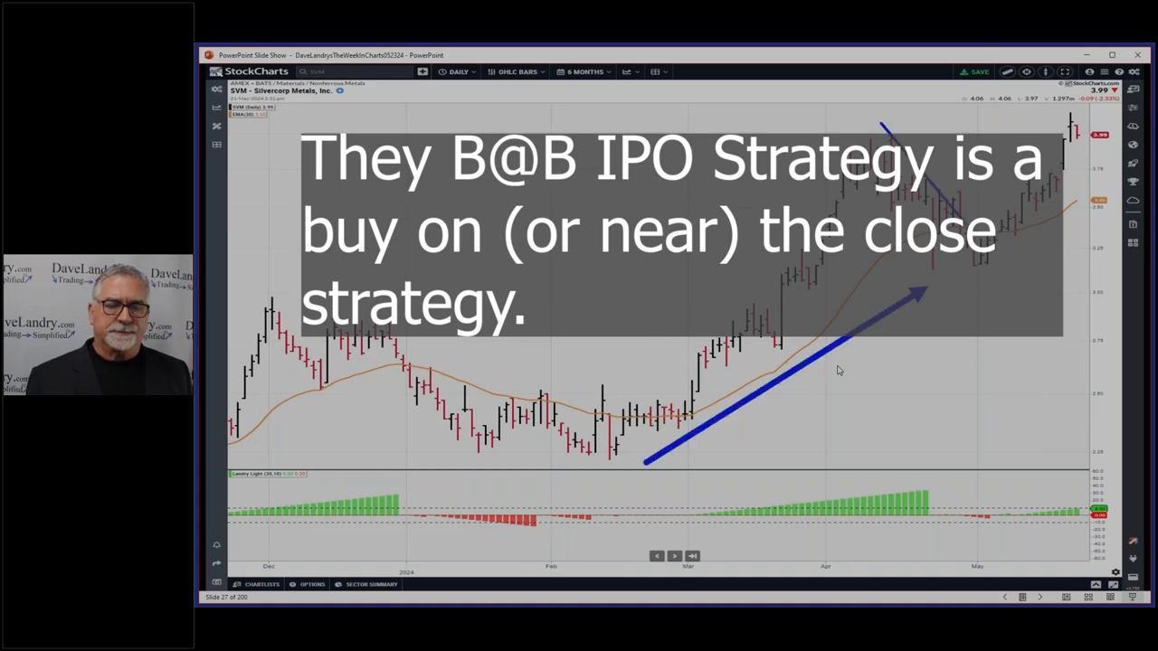